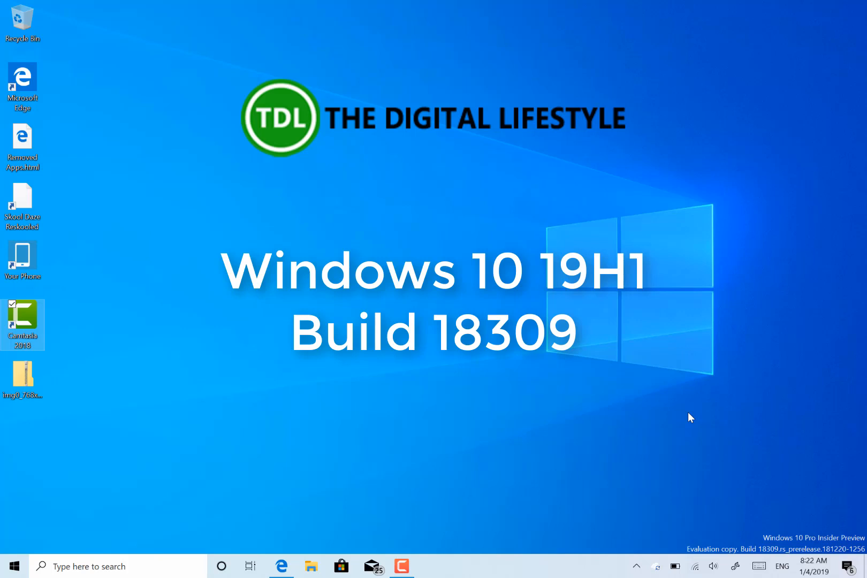
pyautogui.moveTo(734, 523)
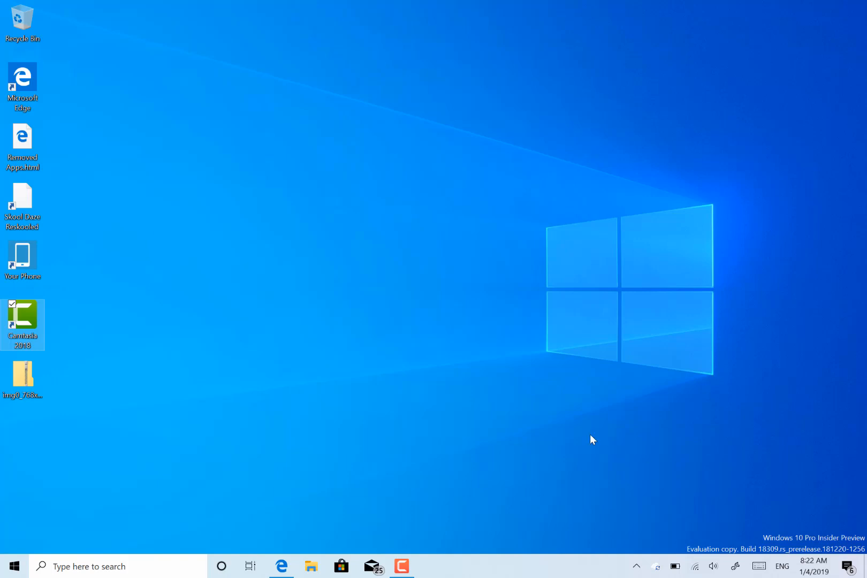
pyautogui.moveTo(555, 391)
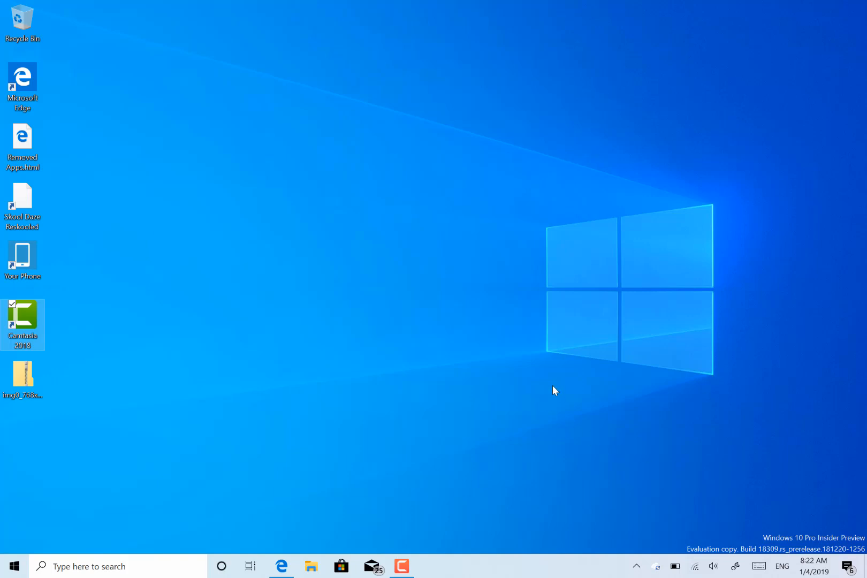
pyautogui.moveTo(437, 304)
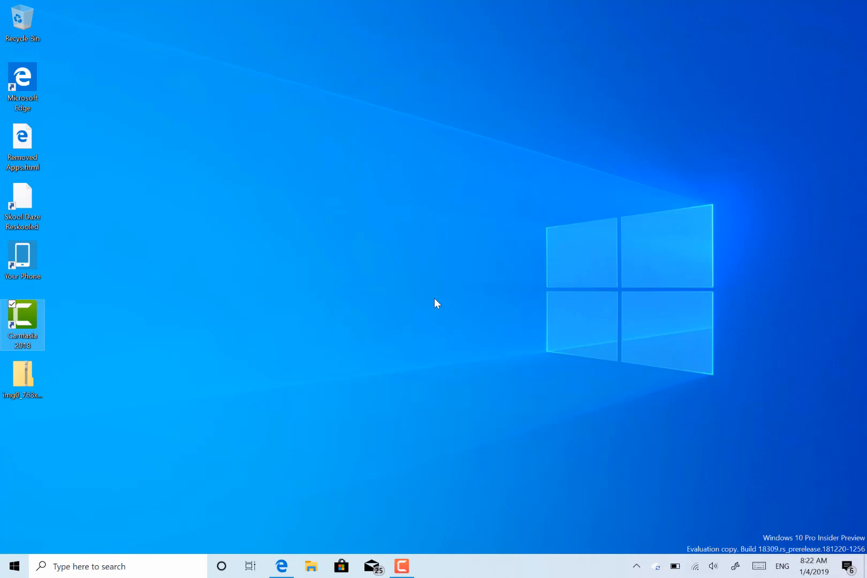
pyautogui.moveTo(313, 251)
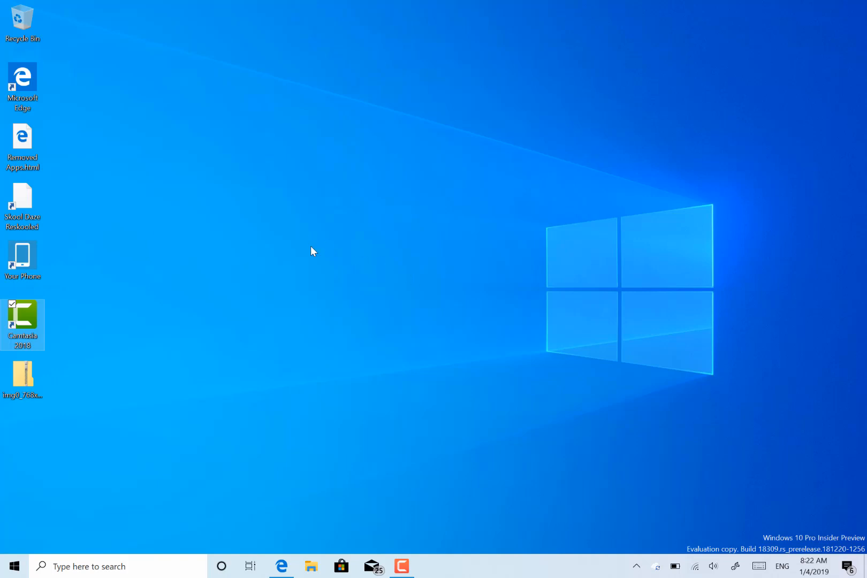
pyautogui.moveTo(313, 246)
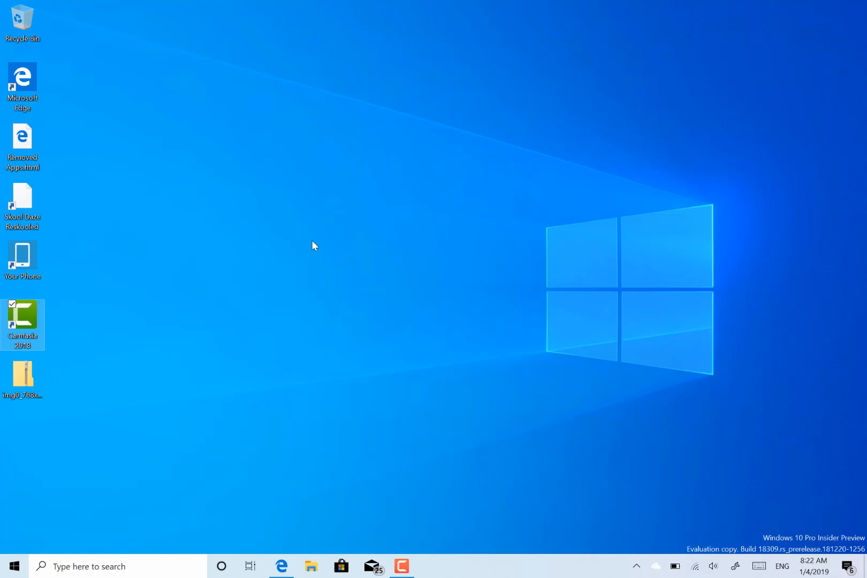
pyautogui.moveTo(337, 275)
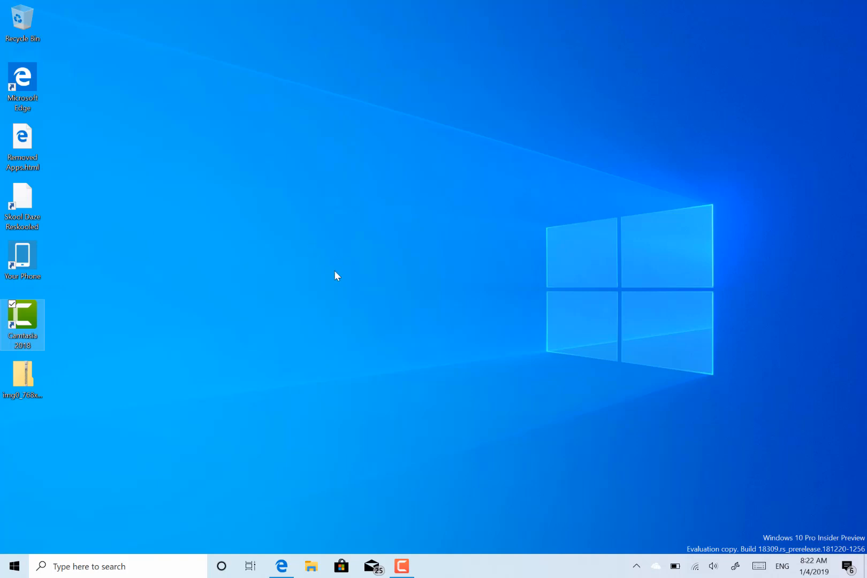
pyautogui.moveTo(370, 286)
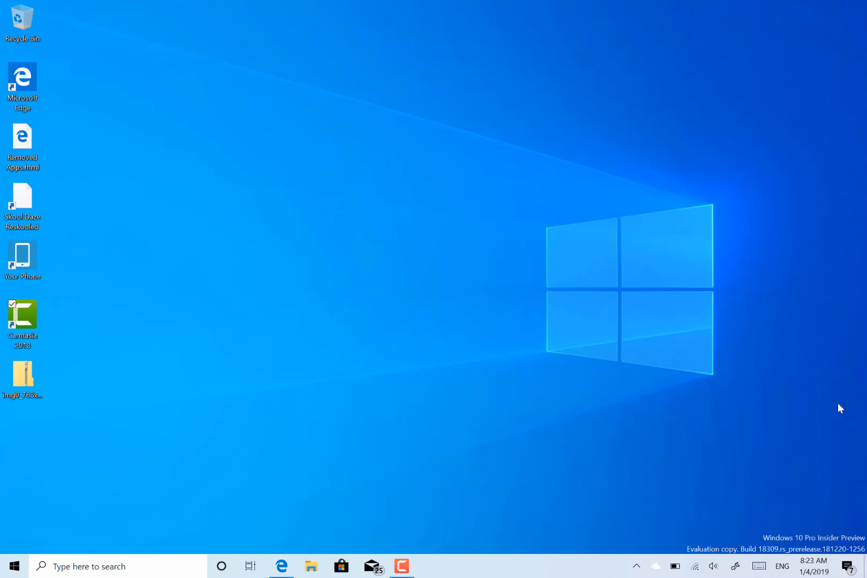
pyautogui.moveTo(500, 368)
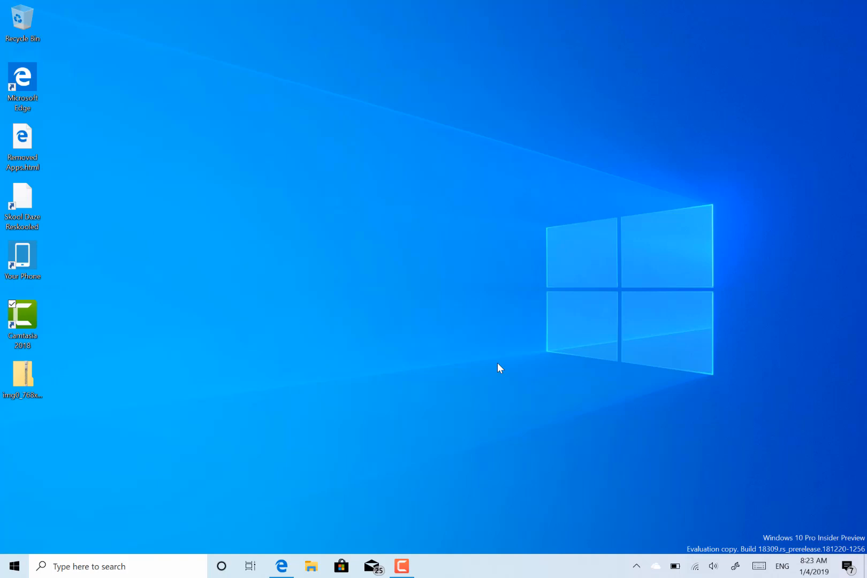
pyautogui.moveTo(331, 362)
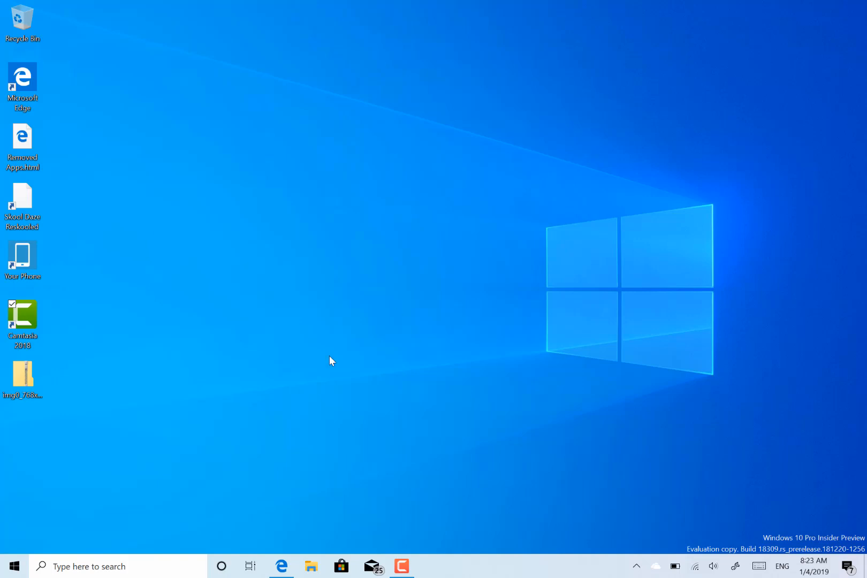
pyautogui.moveTo(368, 416)
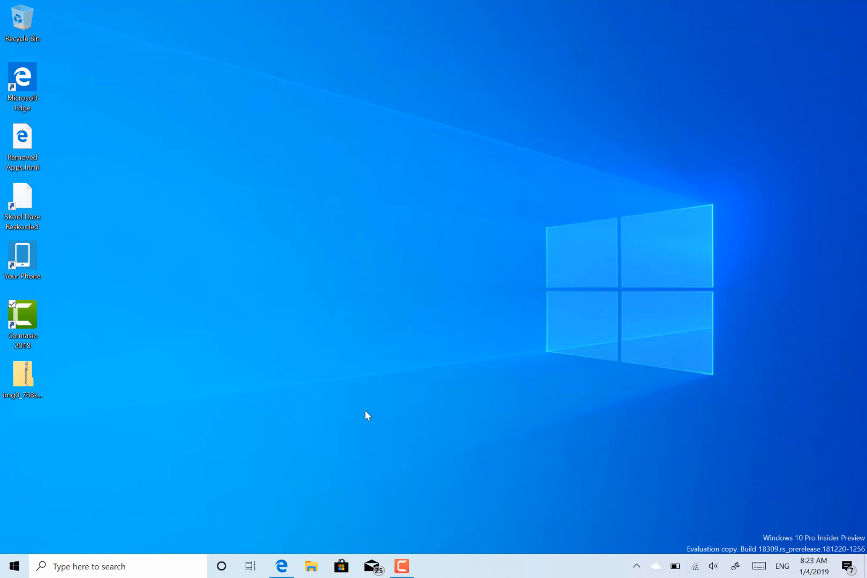
pyautogui.moveTo(458, 353)
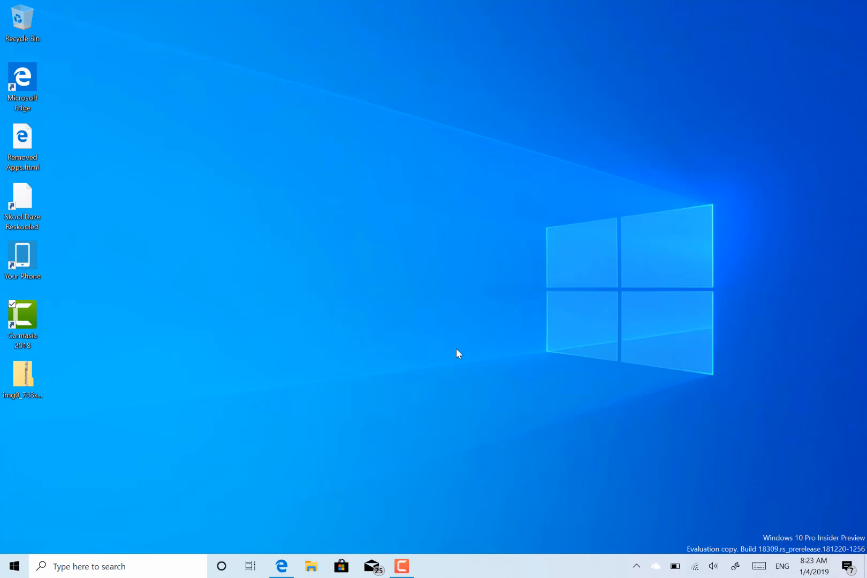
pyautogui.moveTo(416, 299)
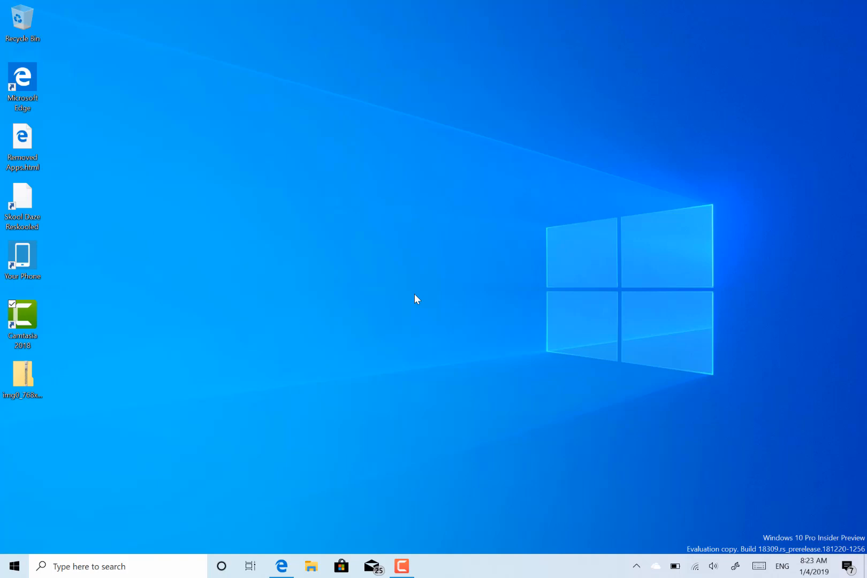
pyautogui.moveTo(382, 299)
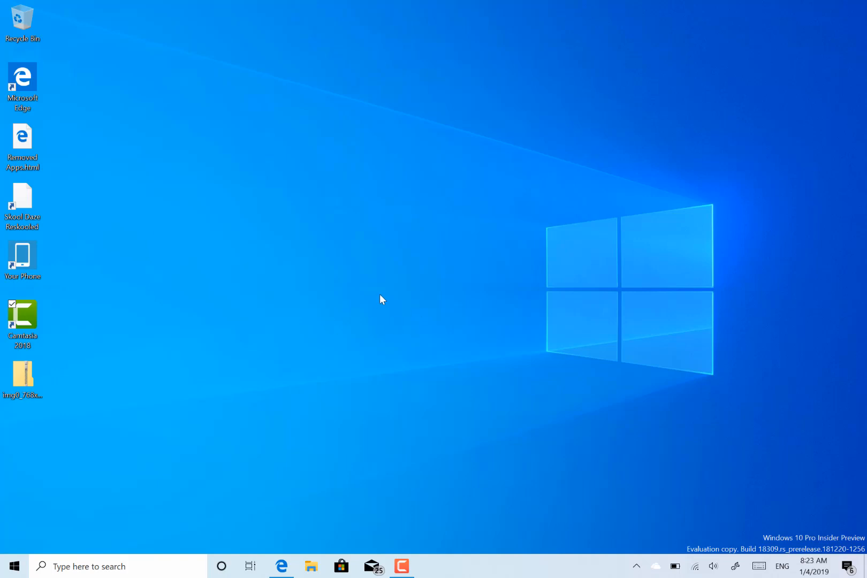
pyautogui.moveTo(373, 385)
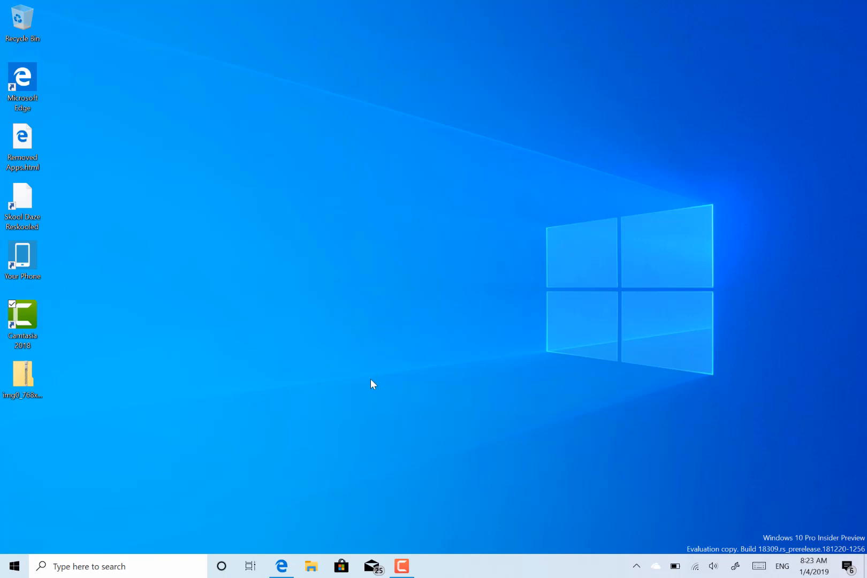
pyautogui.moveTo(303, 460)
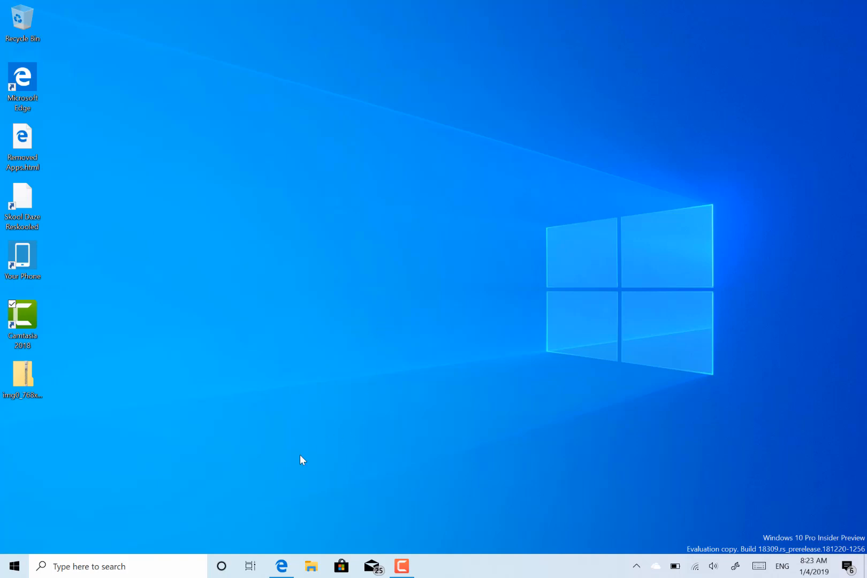
pyautogui.moveTo(421, 479)
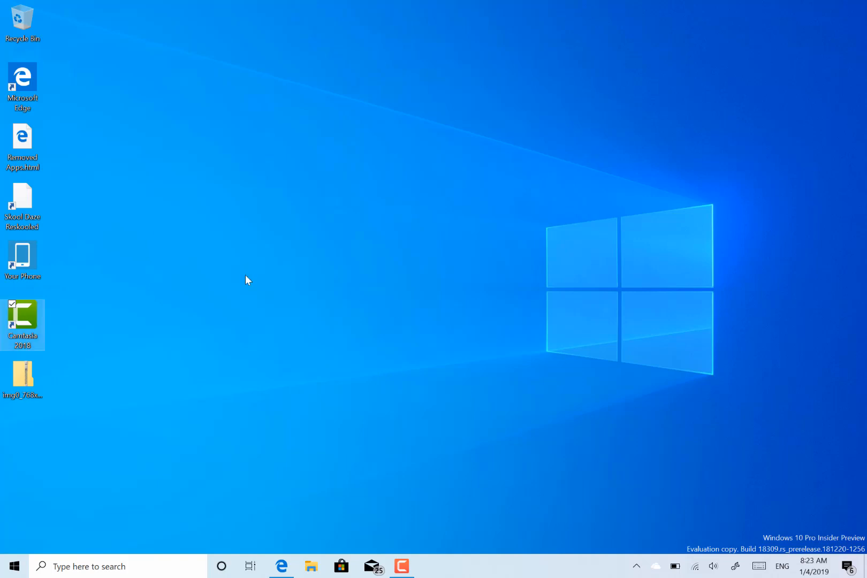
pyautogui.moveTo(225, 302)
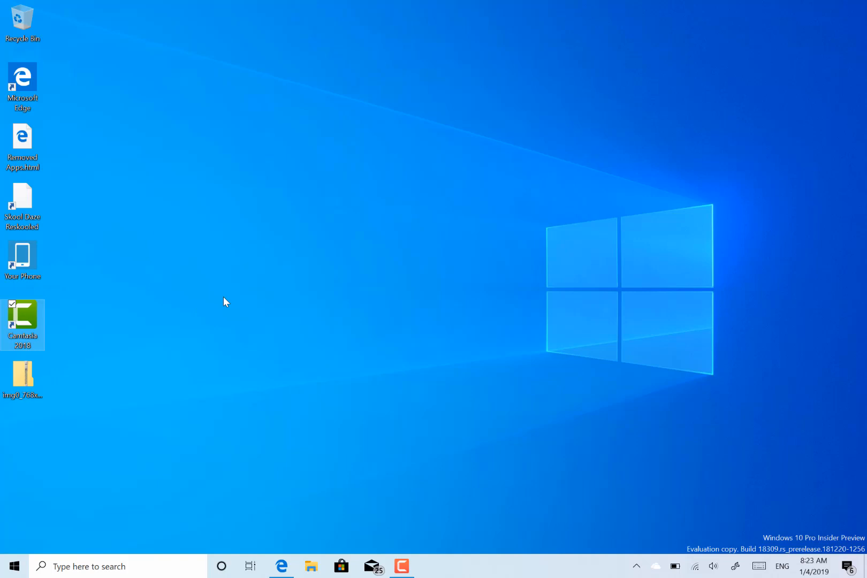
pyautogui.moveTo(78, 566)
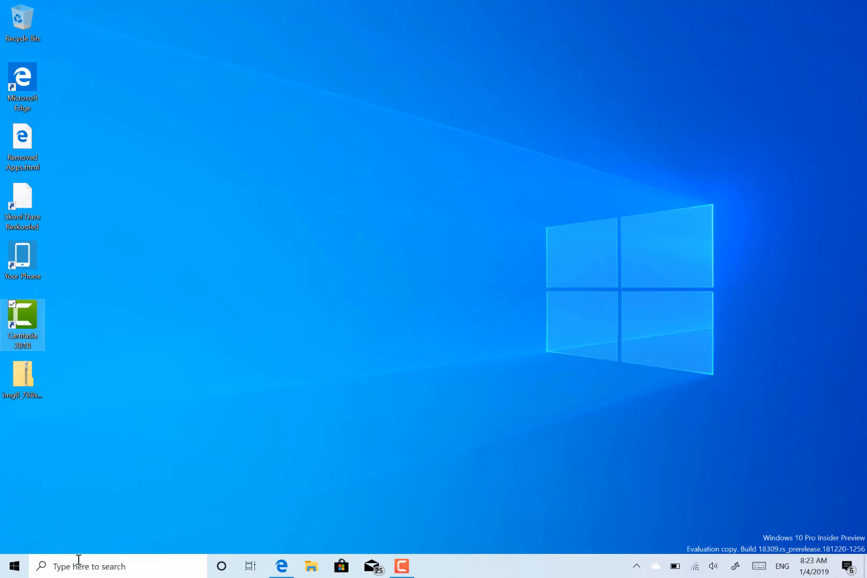
# - Launch Narrator from search, then open Cortana, which reports it cannot reach the internet
pyautogui.write('narrator')
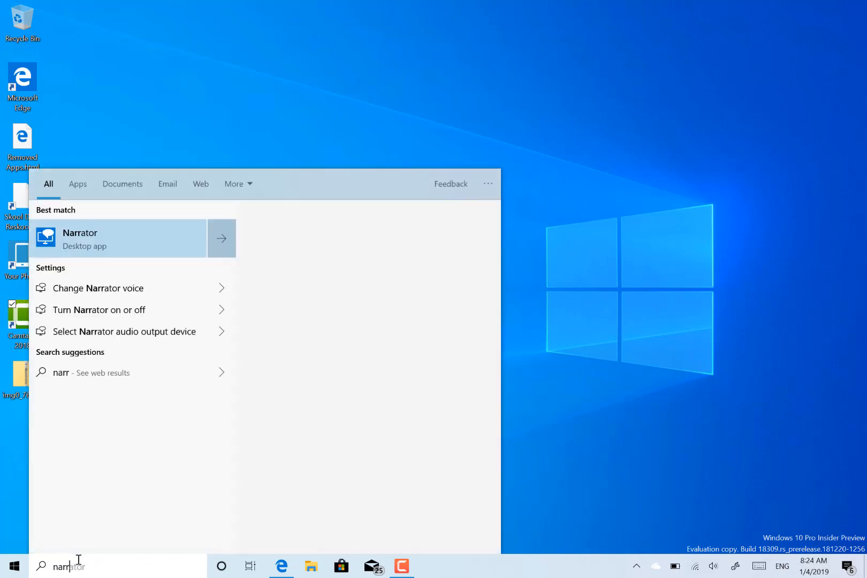
pyautogui.click(119, 237)
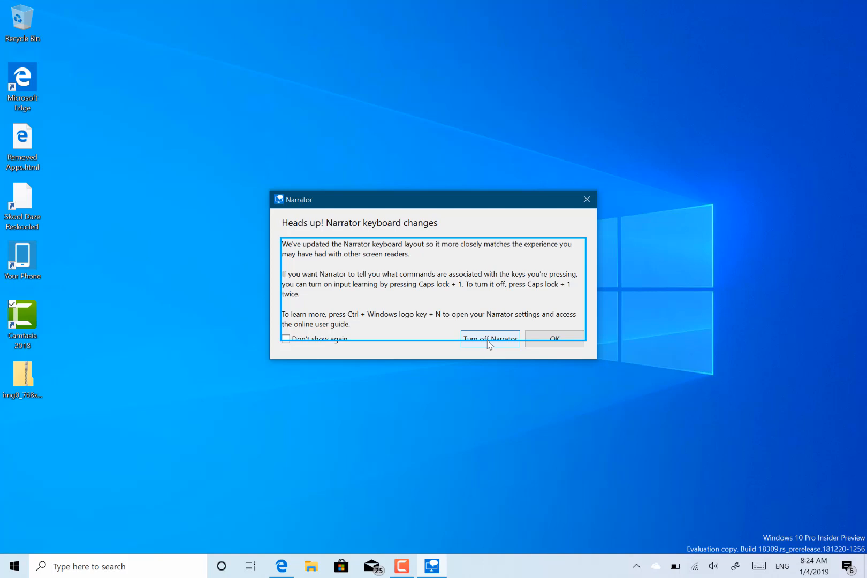
pyautogui.moveTo(466, 349)
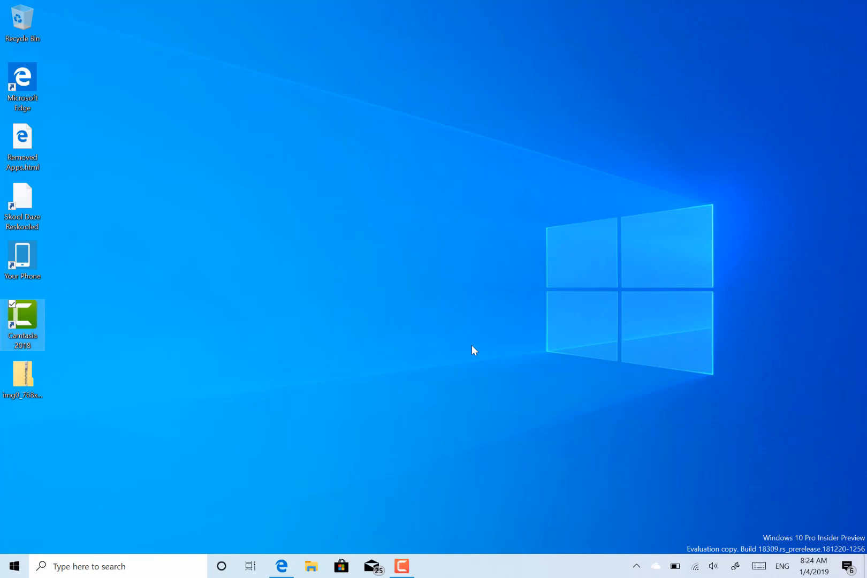
pyautogui.moveTo(338, 355)
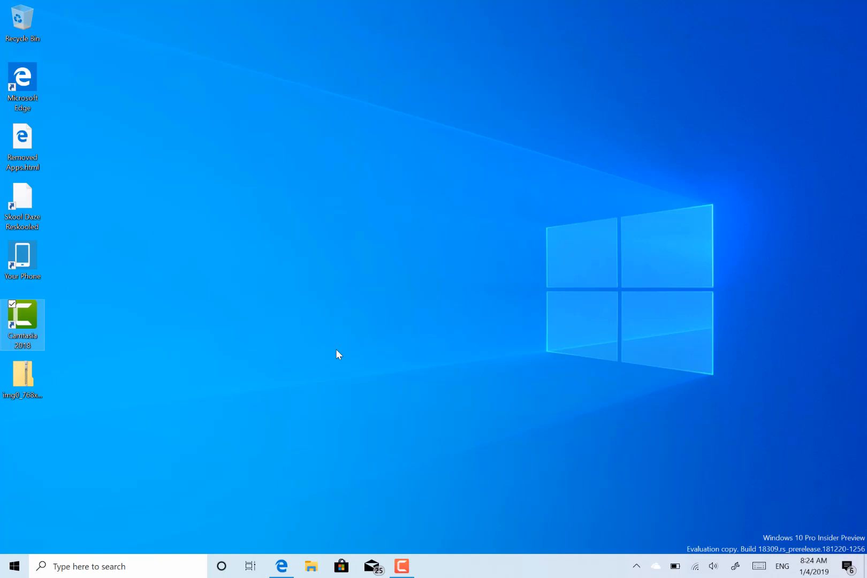
pyautogui.moveTo(211, 536)
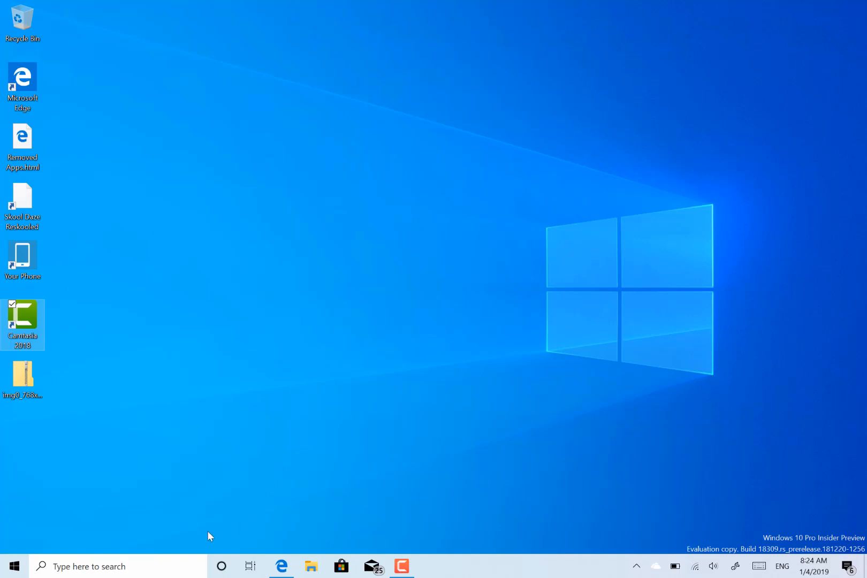
pyautogui.click(221, 566)
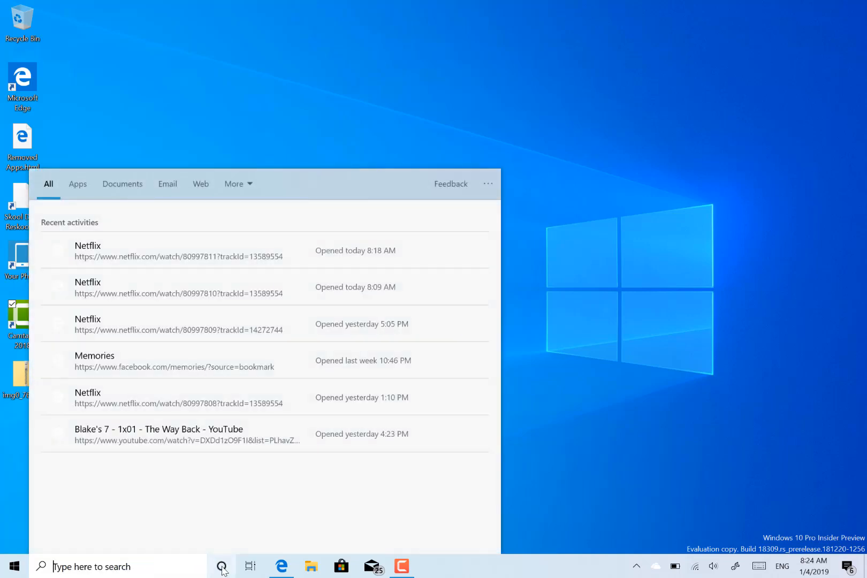
pyautogui.click(221, 566)
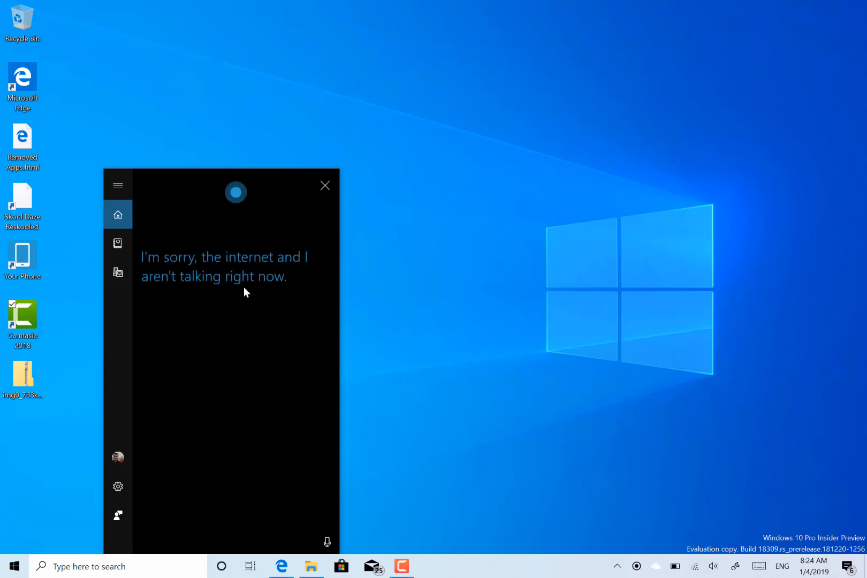
pyautogui.moveTo(283, 264)
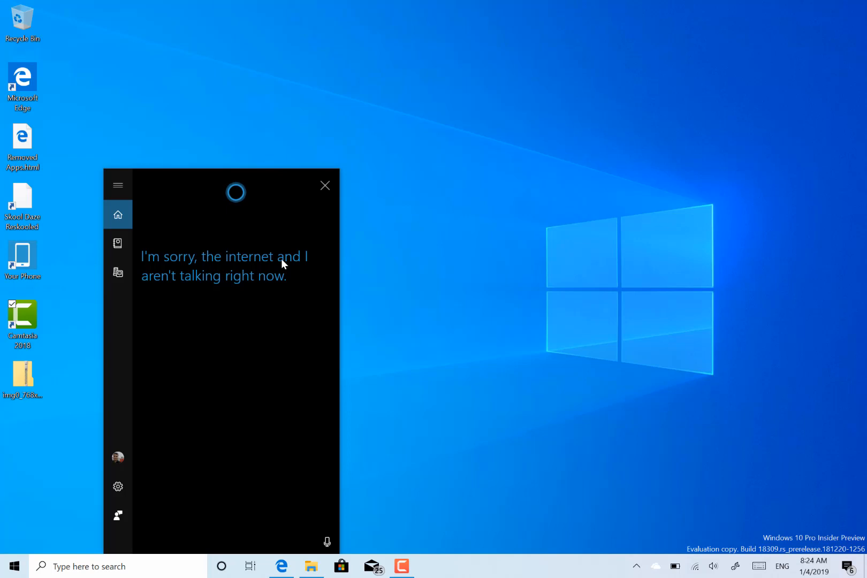
pyautogui.moveTo(325, 186)
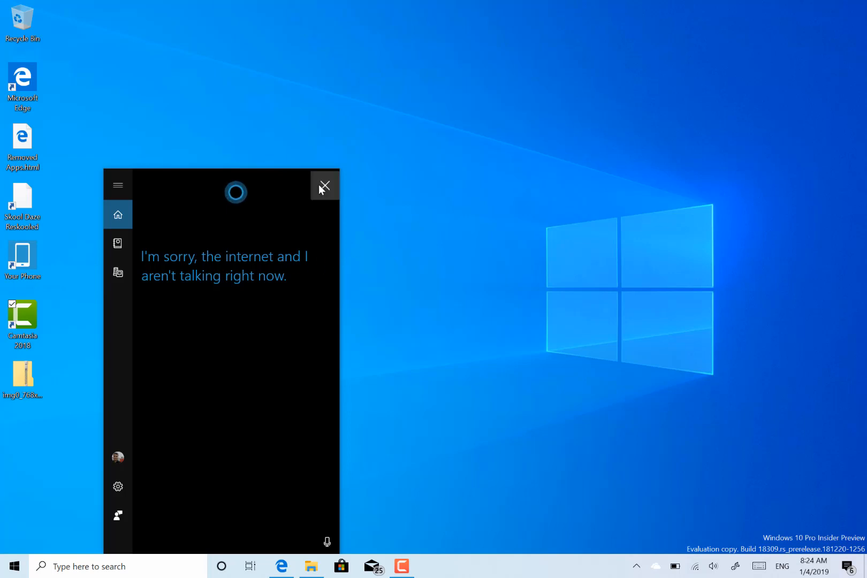
# - Close the Cortana panel that reported no internet connection
pyautogui.click(325, 185)
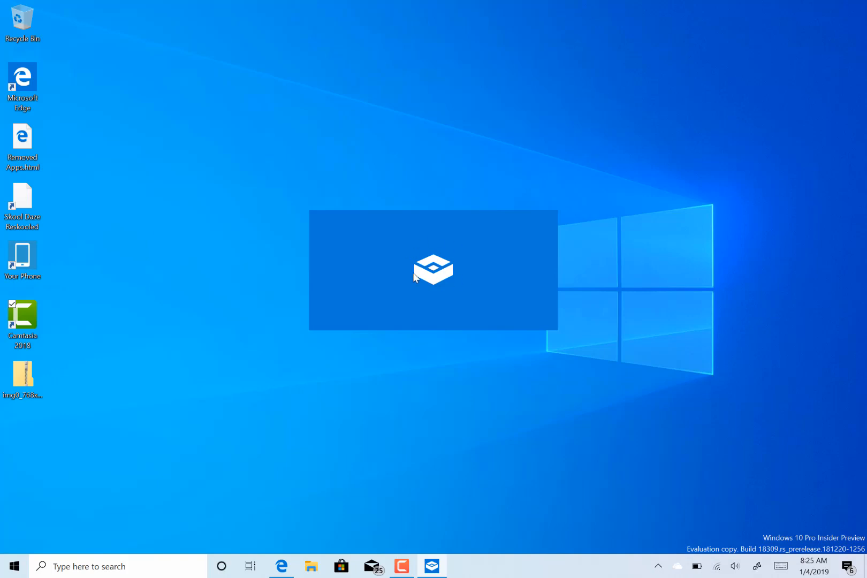
pyautogui.moveTo(426, 296)
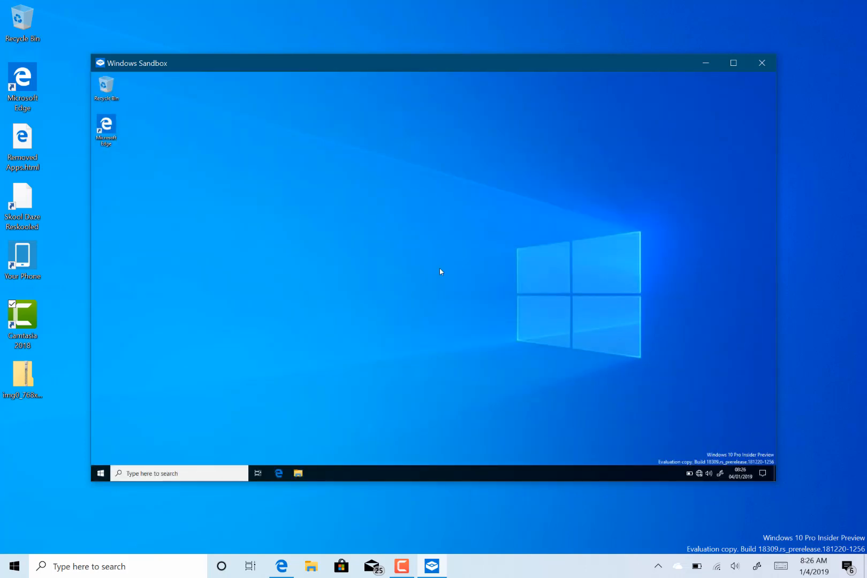
pyautogui.moveTo(285, 330)
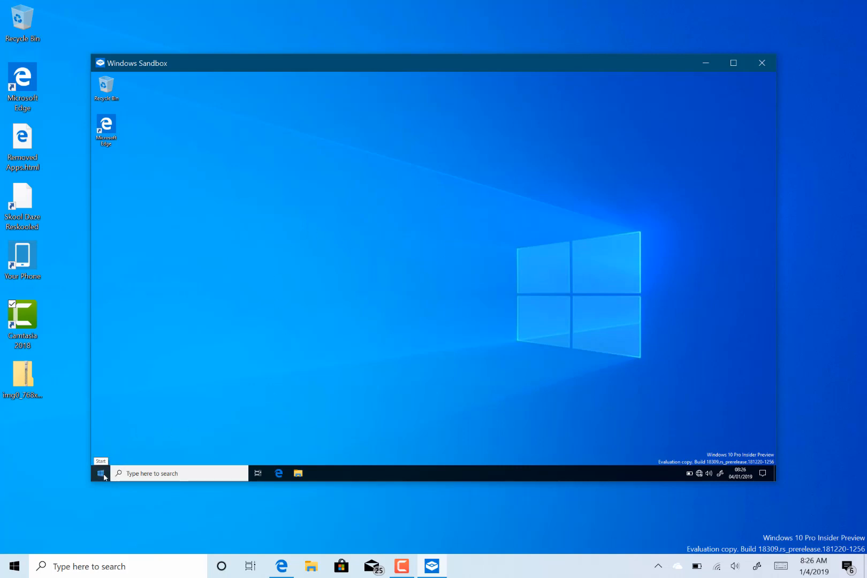
pyautogui.moveTo(402, 343)
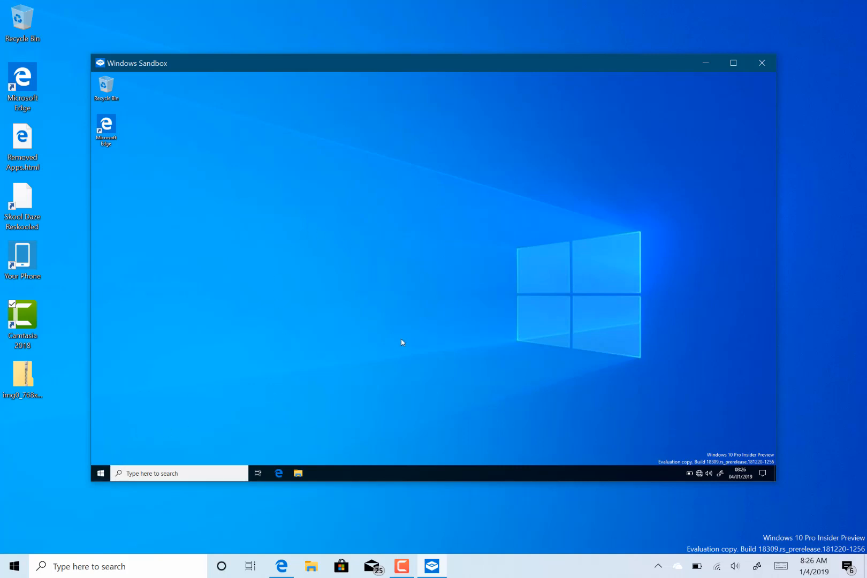
pyautogui.moveTo(350, 393)
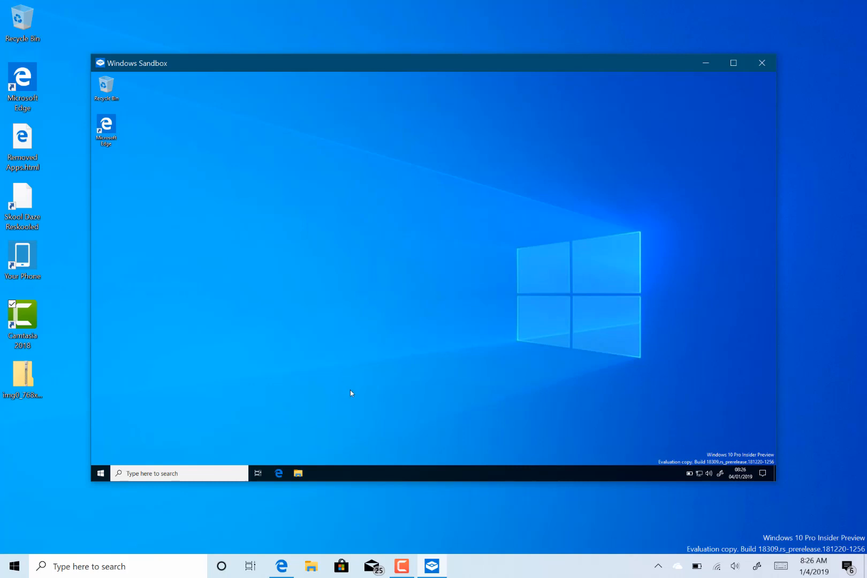
pyautogui.moveTo(204, 343)
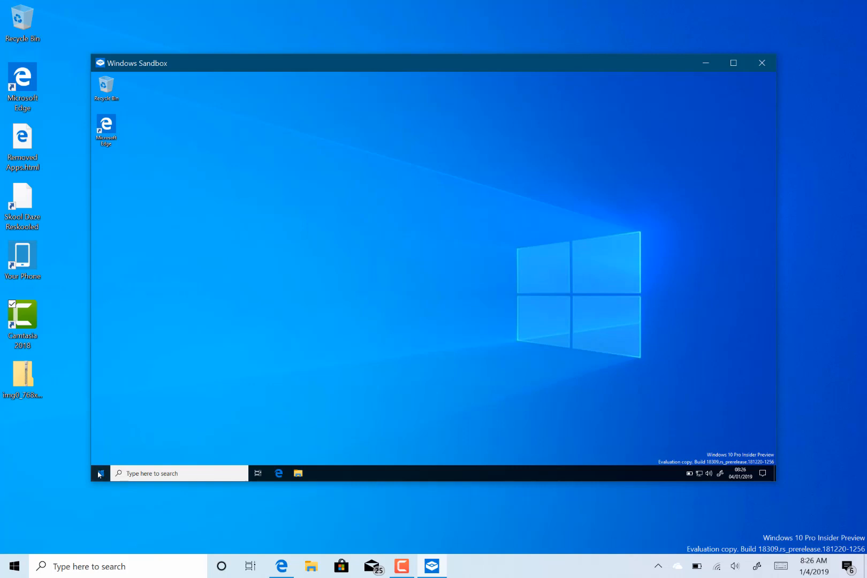
pyautogui.moveTo(201, 420)
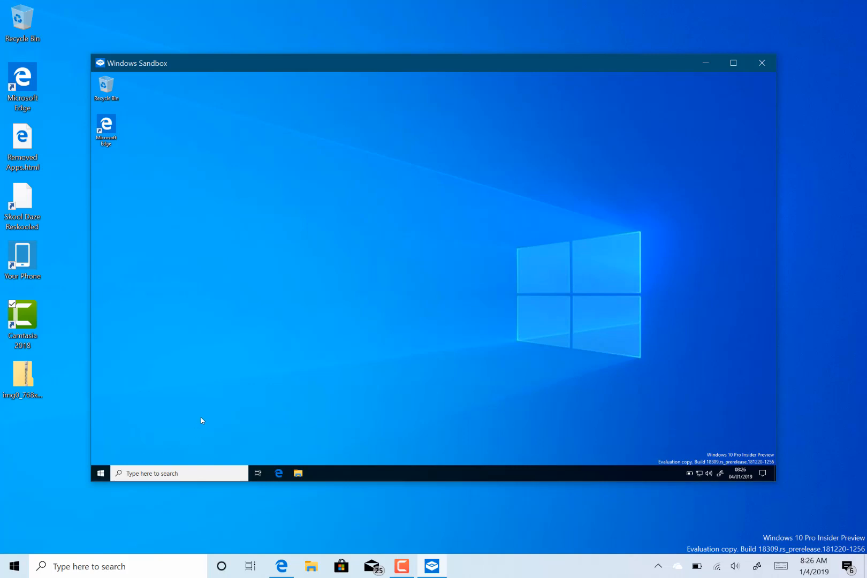
pyautogui.moveTo(315, 333)
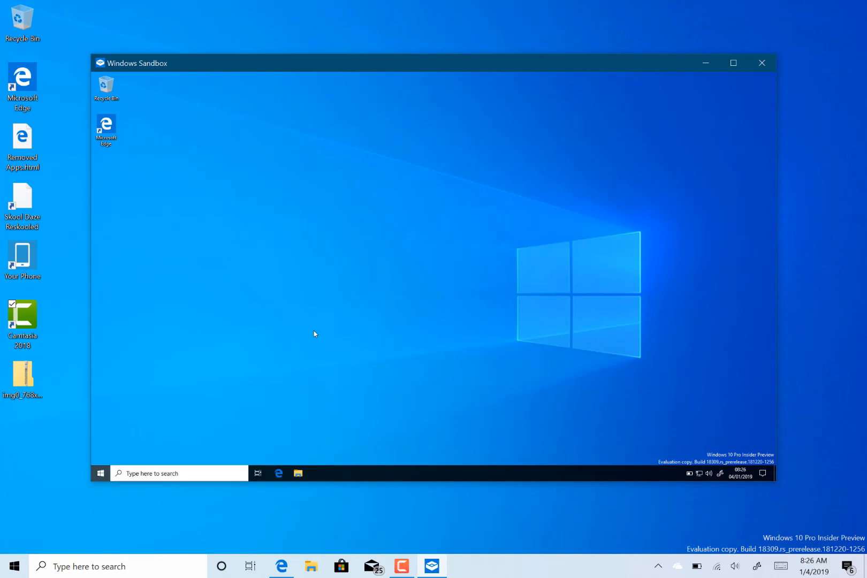
# - Open the sandbox's Start menu, showing Connect, Edge, OneDrive, Settings and Productivity/Explore tiles
pyautogui.click(100, 473)
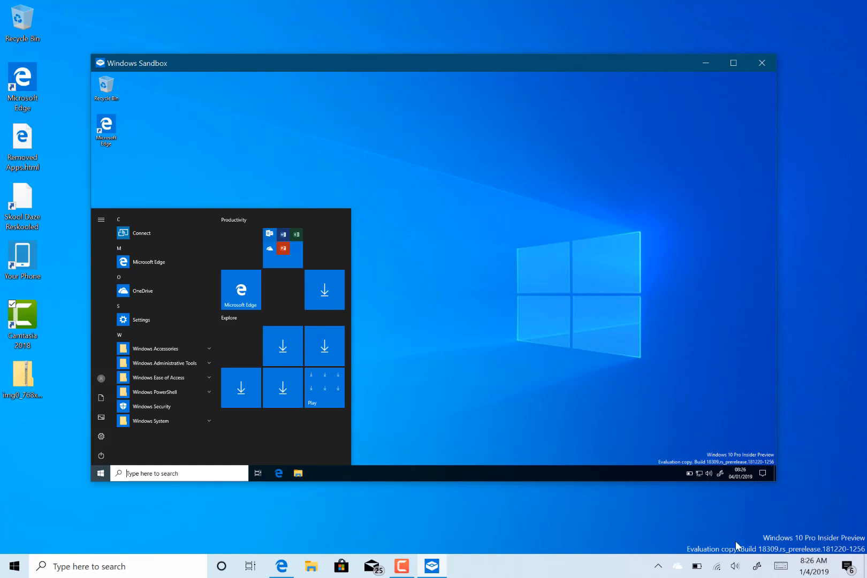
pyautogui.moveTo(621, 356)
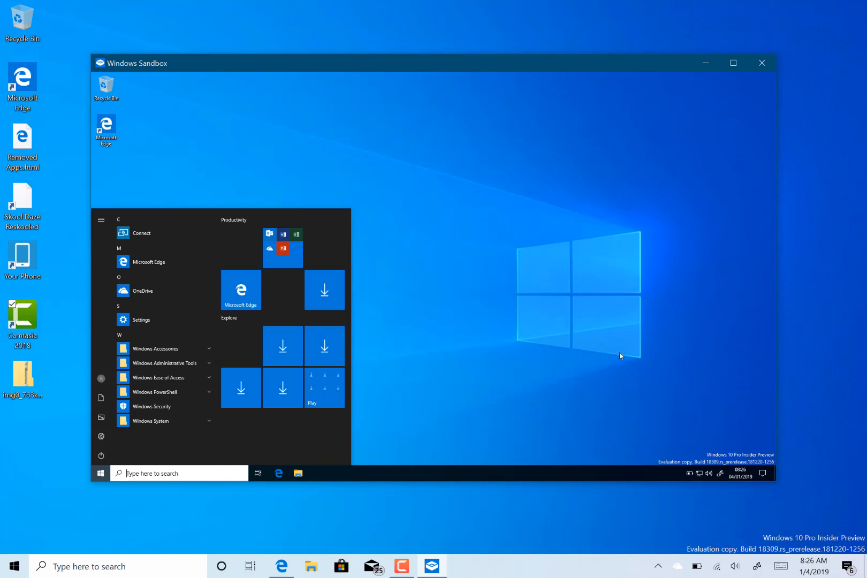
pyautogui.moveTo(616, 353)
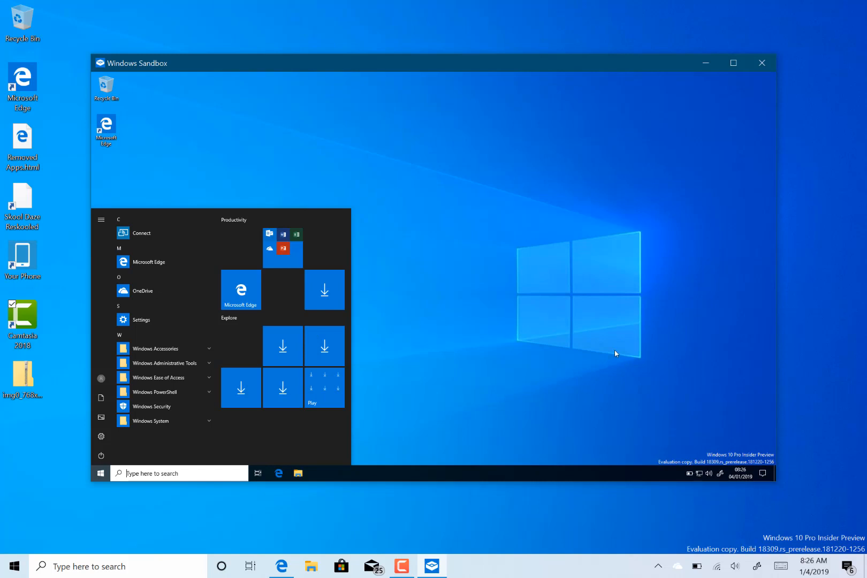
pyautogui.moveTo(518, 270)
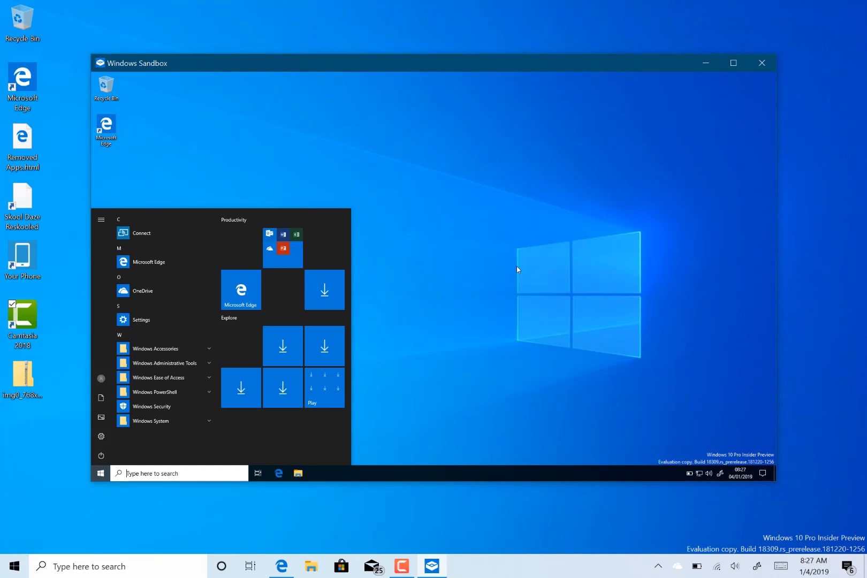
pyautogui.moveTo(504, 288)
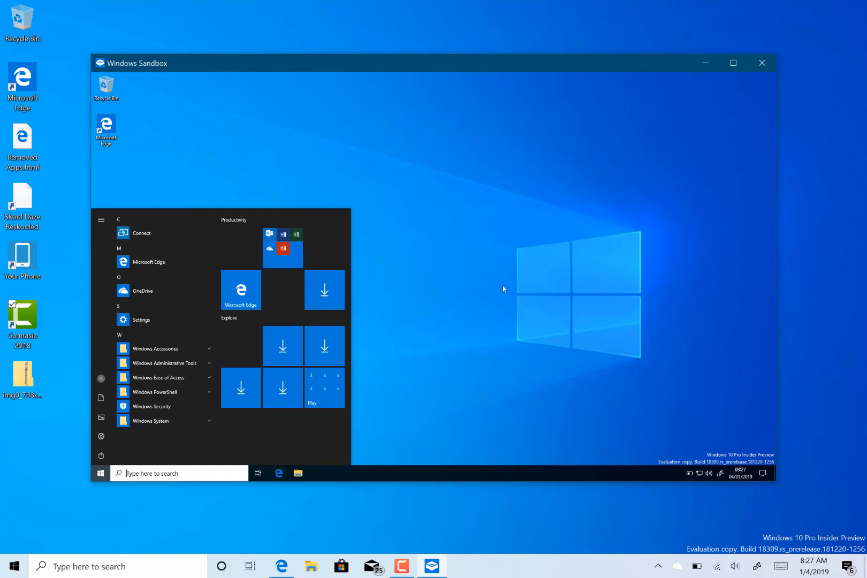
pyautogui.moveTo(497, 245)
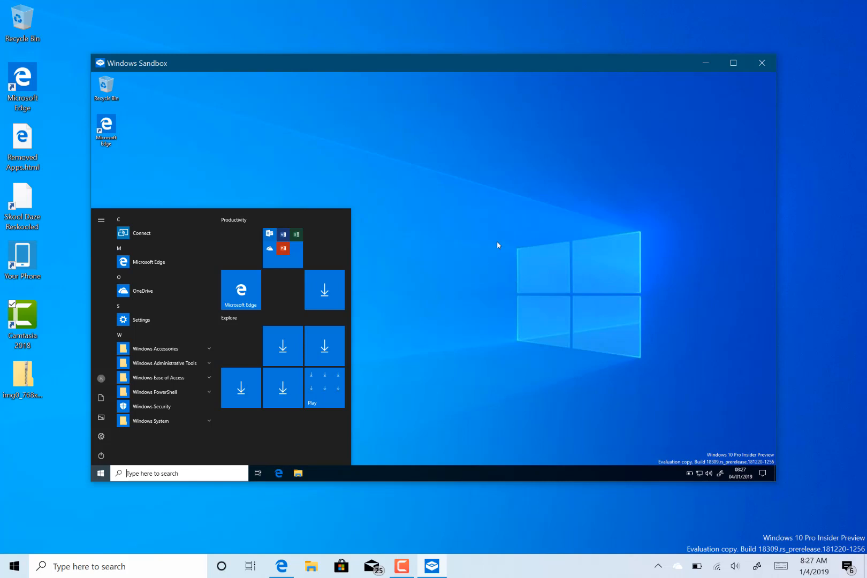